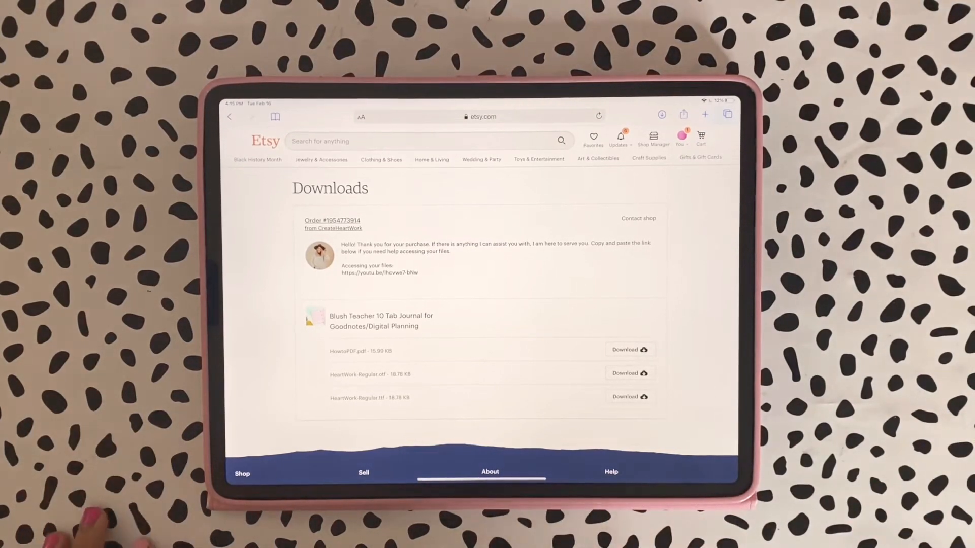
Open the journal order's download files from Etsy's Purchases and reviews
{"action": "scroll", "scroll_direction": "down", "scroll_amount": 3}
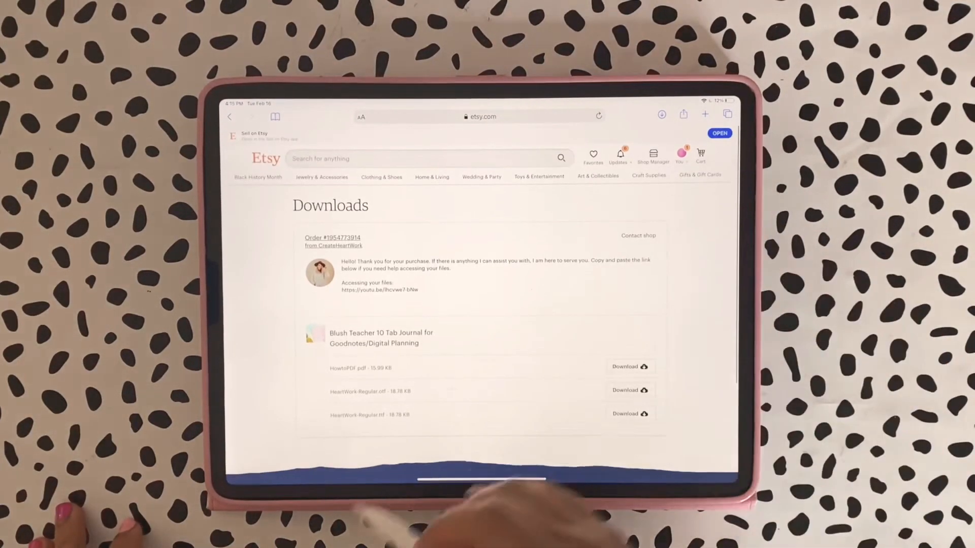
{"action": "left_click", "coordinate": [680, 154]}
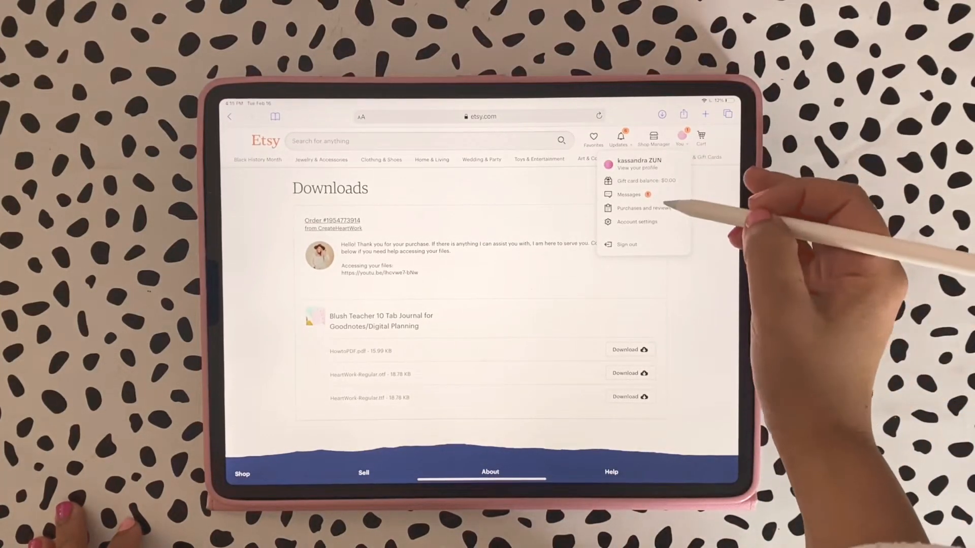
{"action": "left_click", "coordinate": [637, 208]}
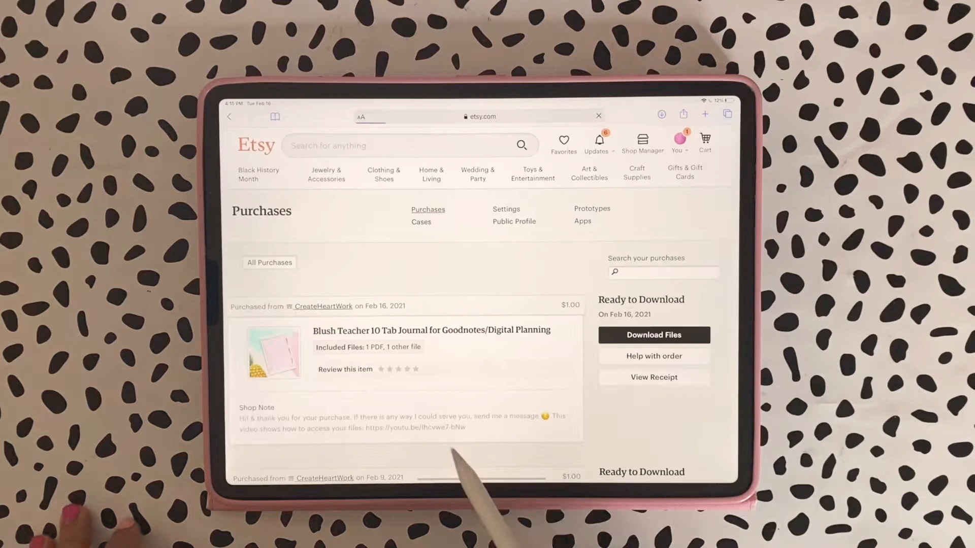
{"action": "left_click", "coordinate": [654, 335]}
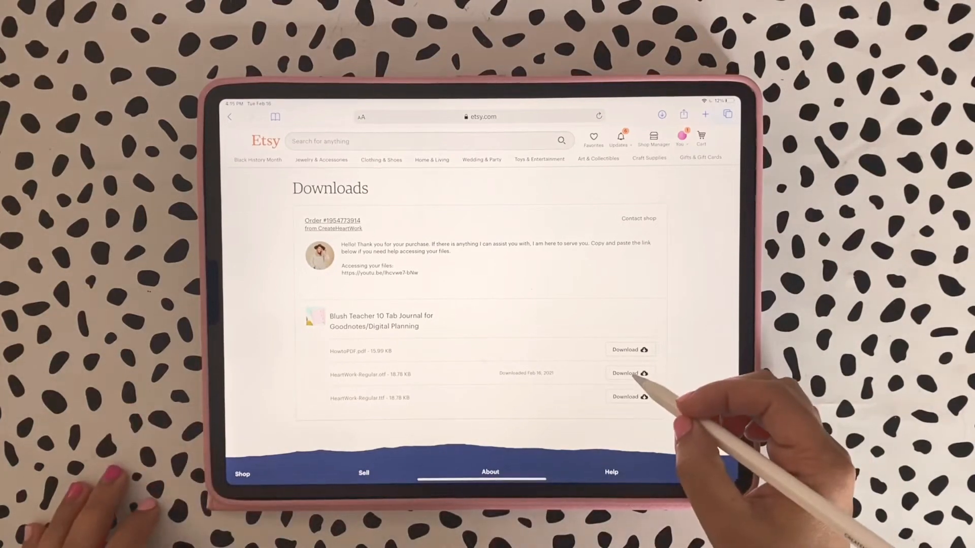
Download HeartWork-Regular.otf and open it from Safari's downloads to preview the alphabet
{"action": "left_click", "coordinate": [629, 373]}
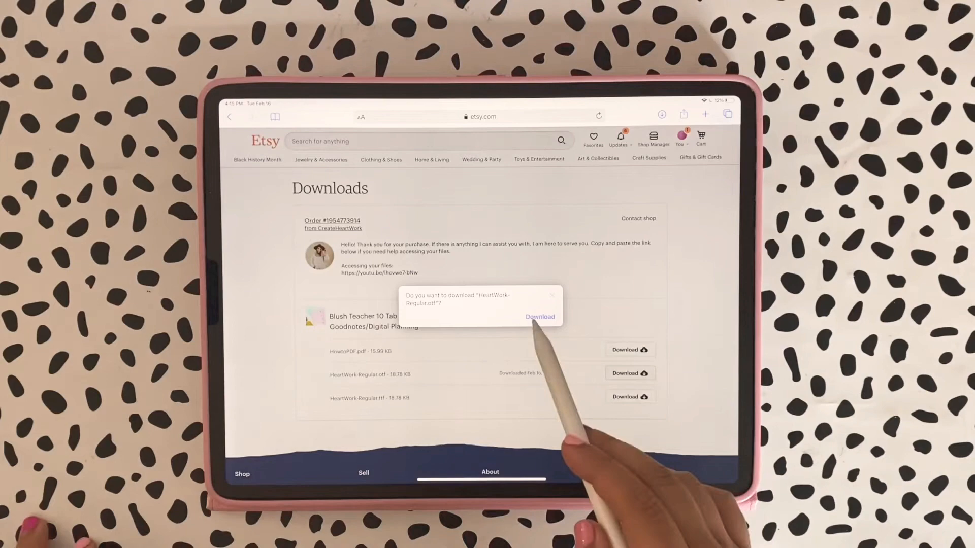
{"action": "left_click", "coordinate": [539, 316]}
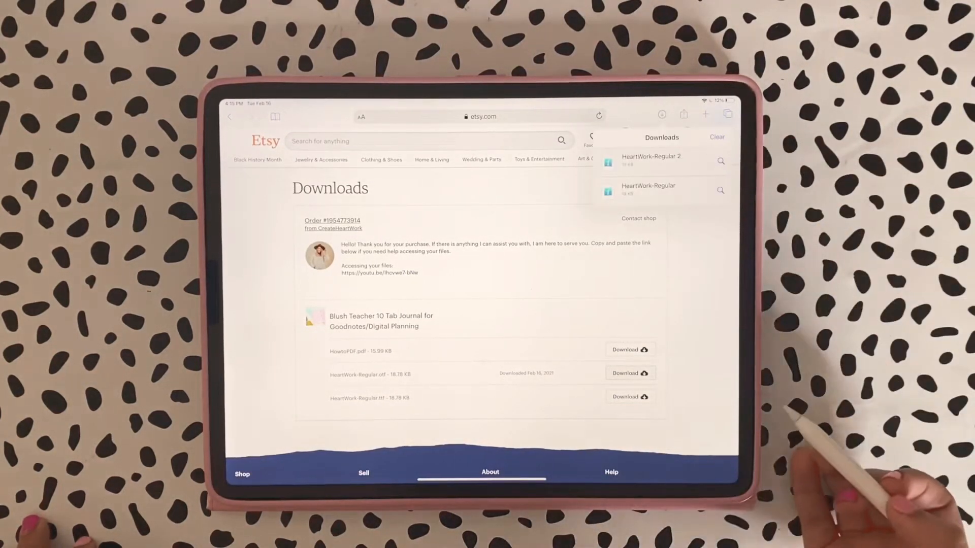
{"action": "left_click", "coordinate": [650, 159]}
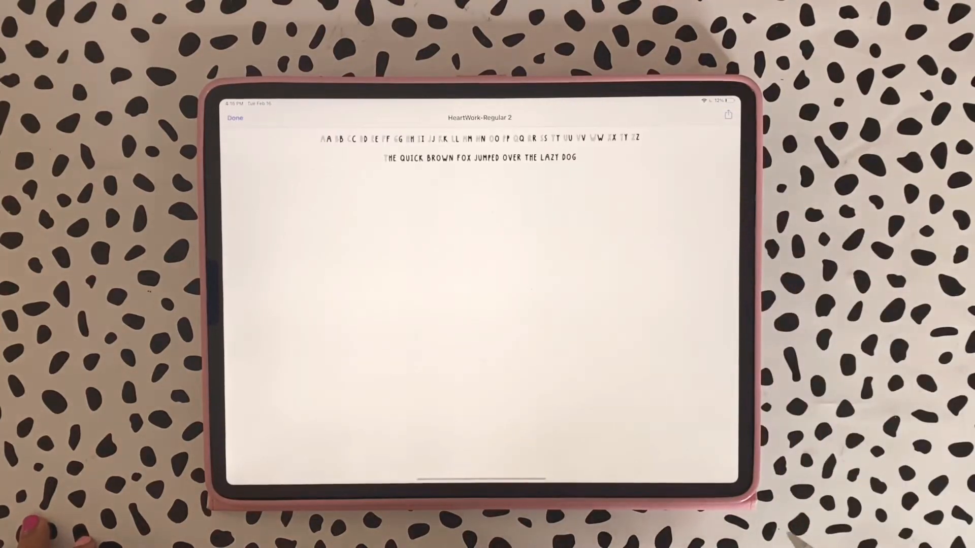
Open the App Switcher showing Safari, App Store, Sell on Etsy and iFont
{"action": "left_click", "coordinate": [727, 115]}
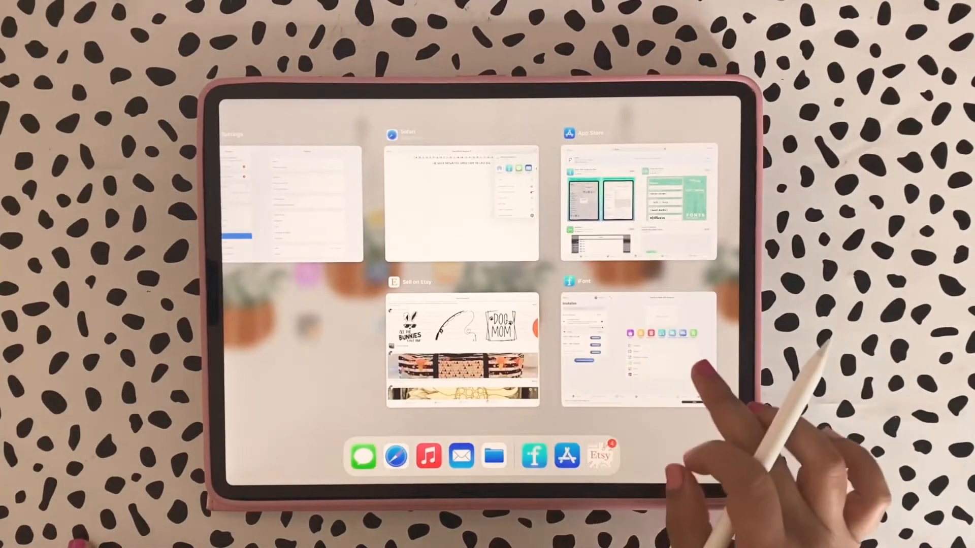
Download the Heart Work Regular profile from iFont, allowing it and closing the notice
{"action": "left_click", "coordinate": [637, 349]}
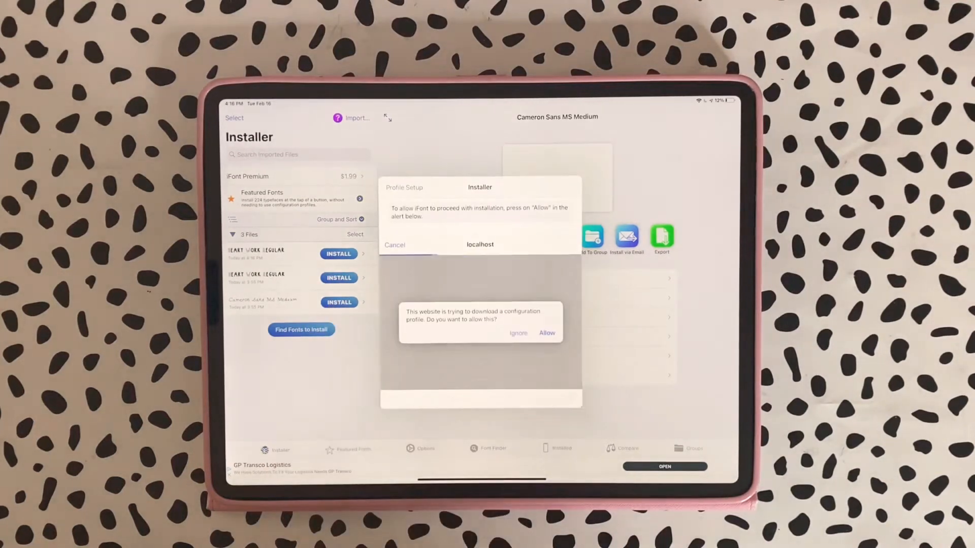
{"action": "left_click", "coordinate": [547, 333]}
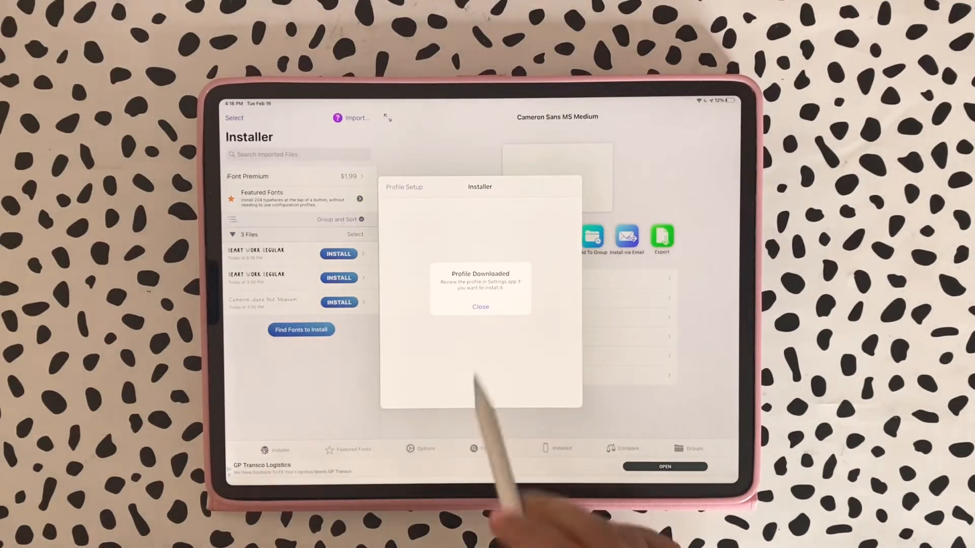
{"action": "left_click", "coordinate": [480, 307]}
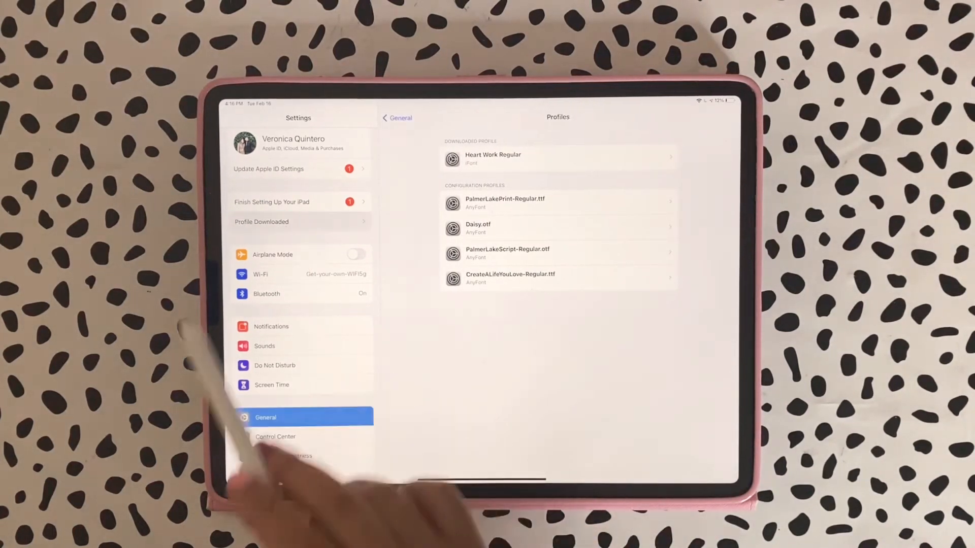
Install the Heart Work Regular profile, accepting the unsigned warning and confirming installation
{"action": "left_click", "coordinate": [492, 158]}
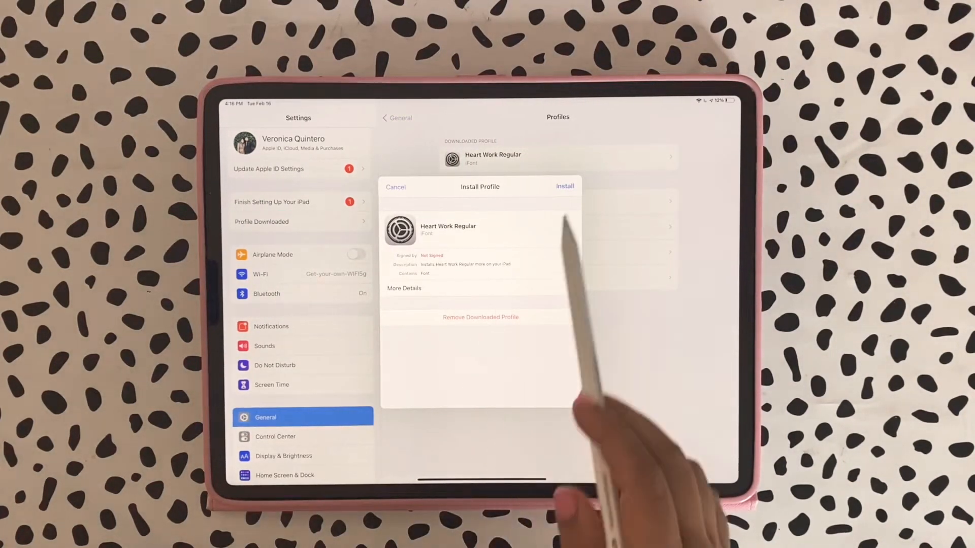
{"action": "left_click", "coordinate": [564, 186]}
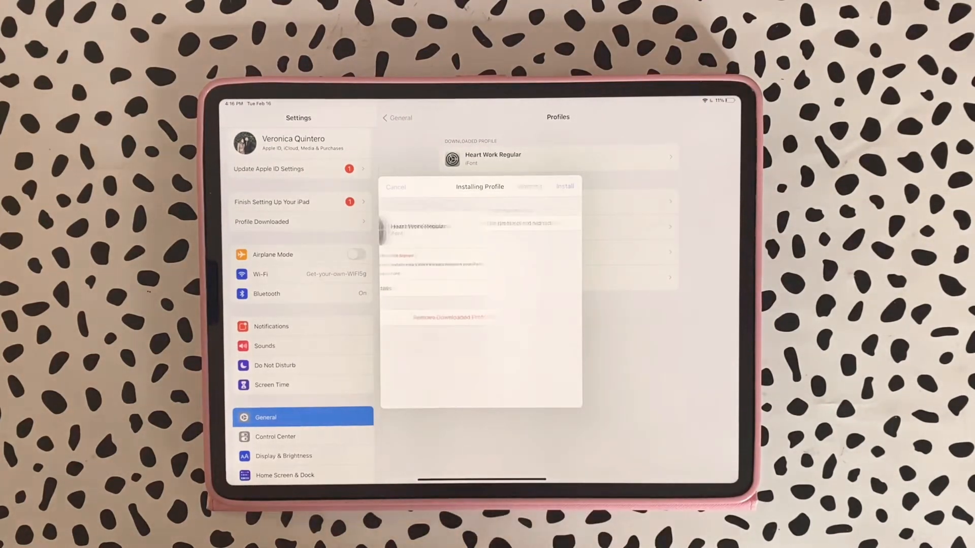
{"action": "left_click", "coordinate": [564, 187]}
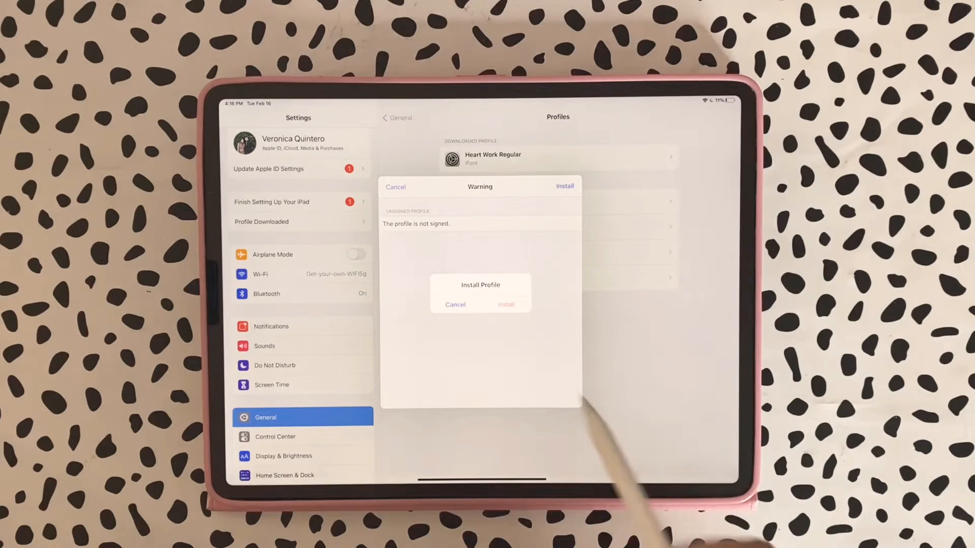
{"action": "left_click", "coordinate": [505, 305]}
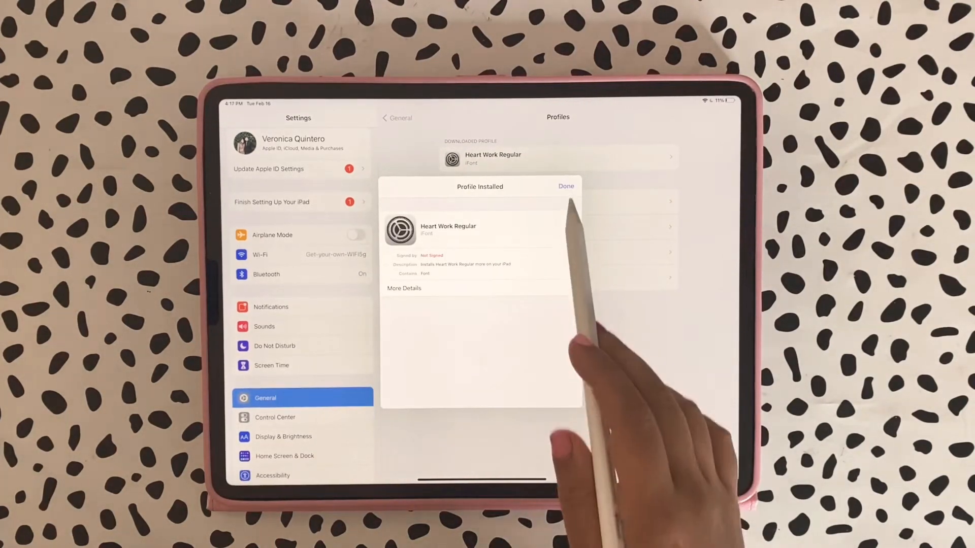
{"action": "left_click", "coordinate": [565, 186]}
{"action": "type", "text": "g"}
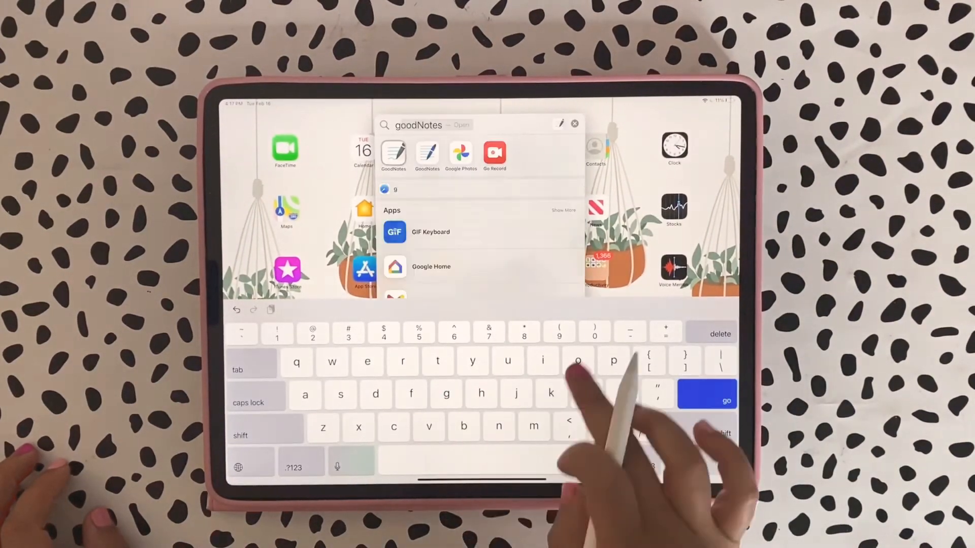
Switch to GoodNotes and show the font list for the planner's text box
{"action": "left_click", "coordinate": [393, 154]}
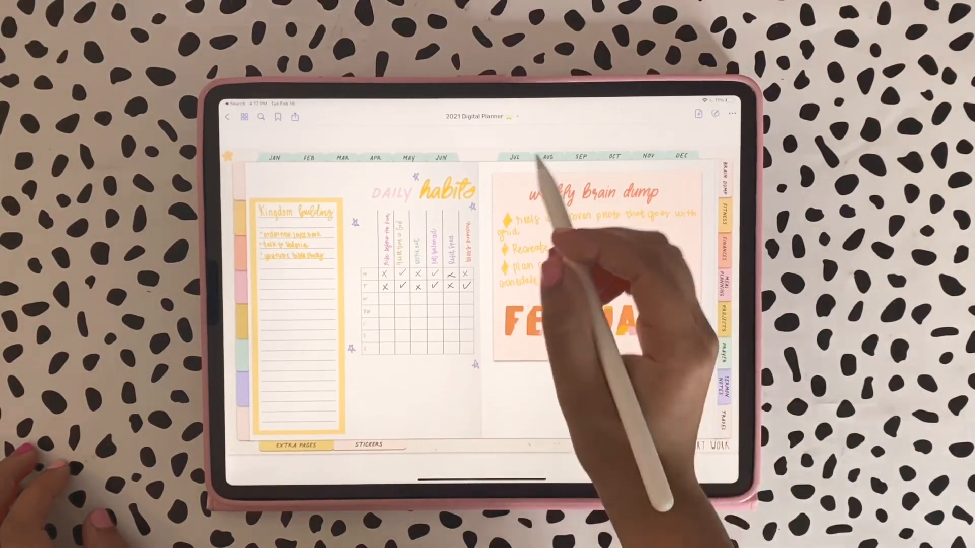
{"action": "left_click", "coordinate": [715, 116]}
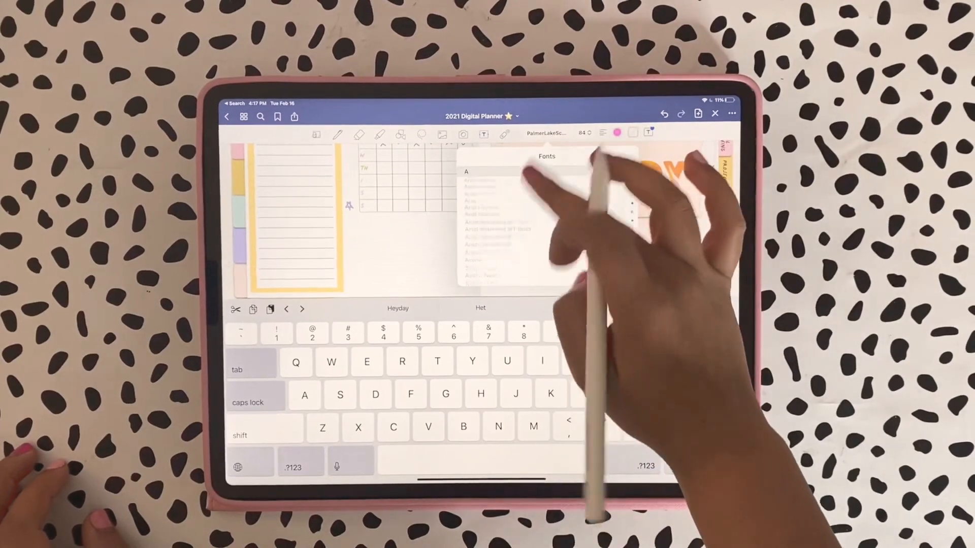
Choose HeartWork-Regular from the fonts and type the pink letters CD
{"action": "scroll", "scroll_direction": "down", "scroll_amount": 3}
{"action": "type", "text": "AB"}
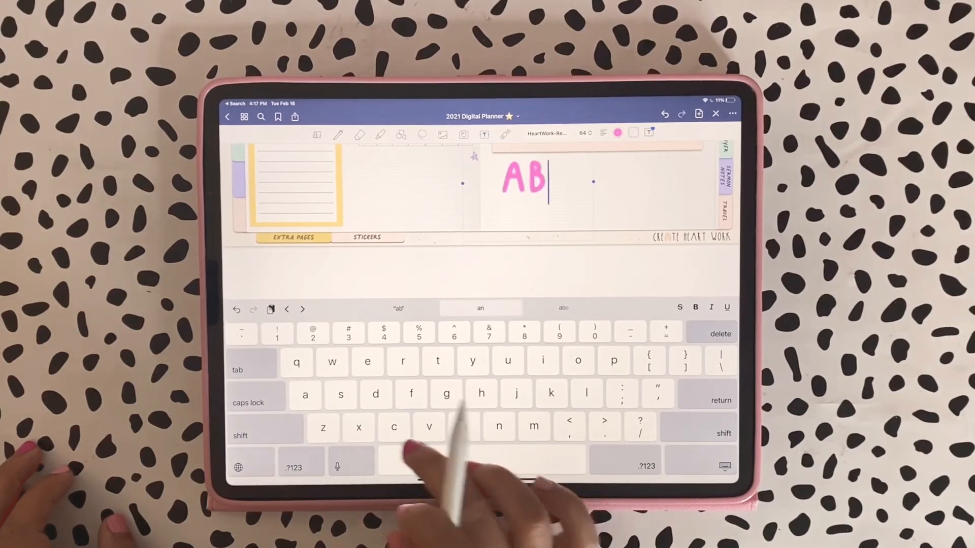
{"action": "type", "text": "CD"}
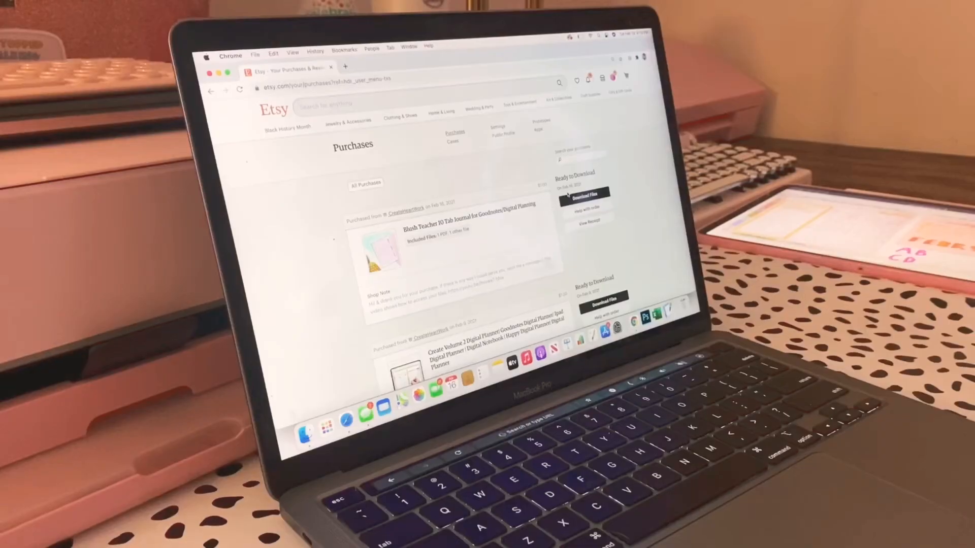
Open the order's Download Files page and download the HeartWork-Regular font file
{"action": "left_click", "coordinate": [584, 193]}
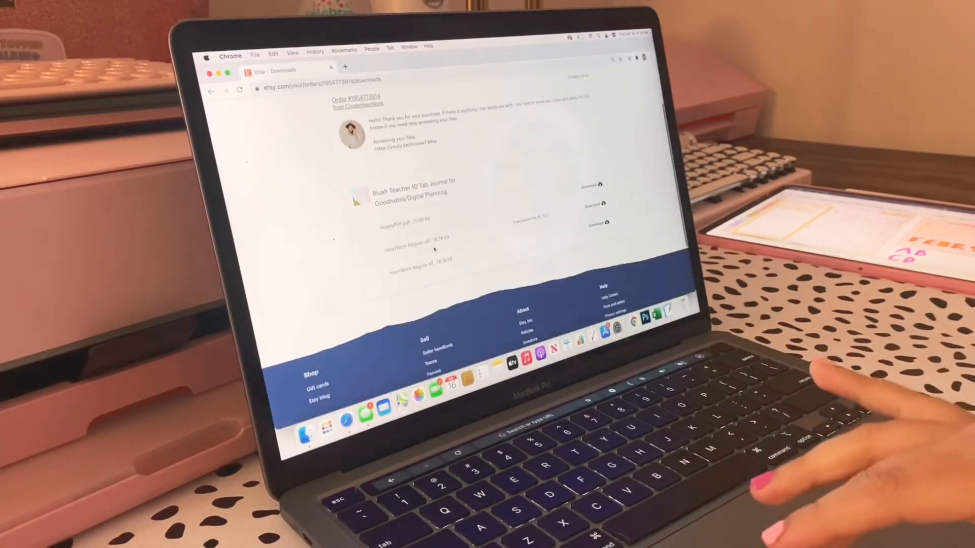
{"action": "left_click", "coordinate": [593, 204]}
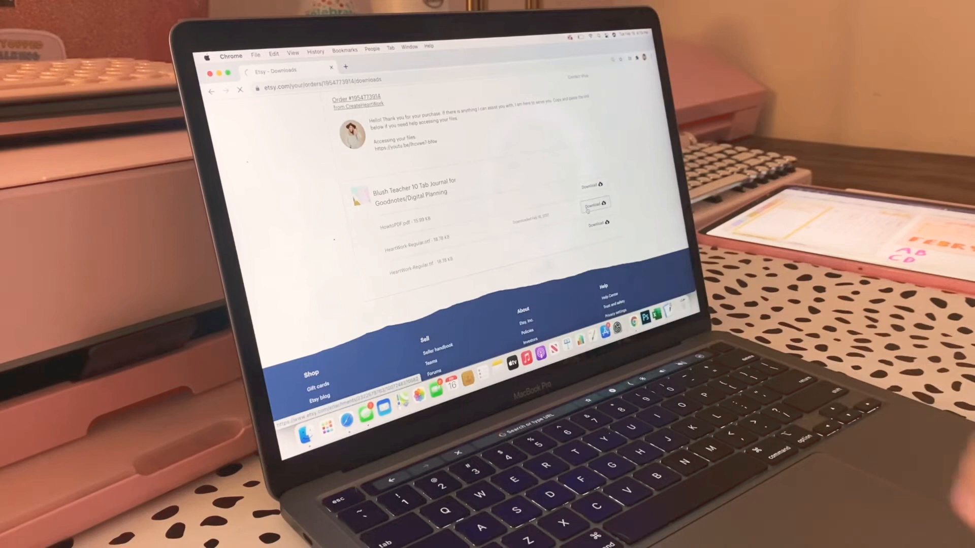
{"action": "left_click", "coordinate": [593, 205]}
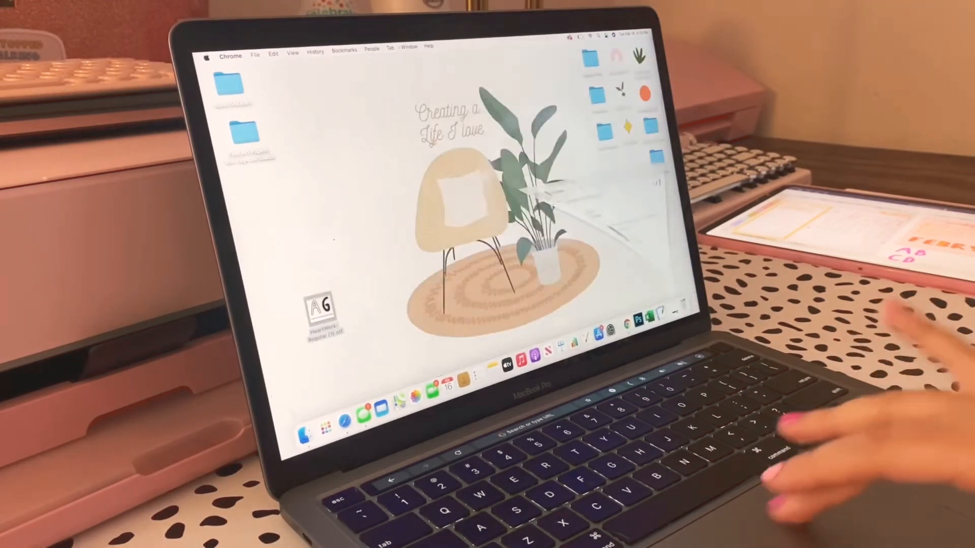
Launch Font Book via Spotlight and select the Heart Work Regular user font
{"action": "key", "text": "cmd+space"}
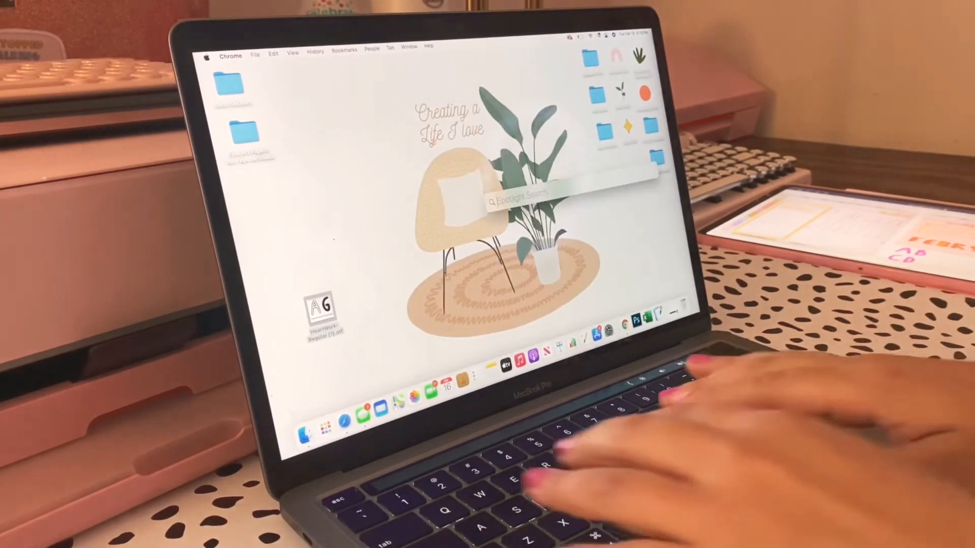
{"action": "type", "text": "font Book"}
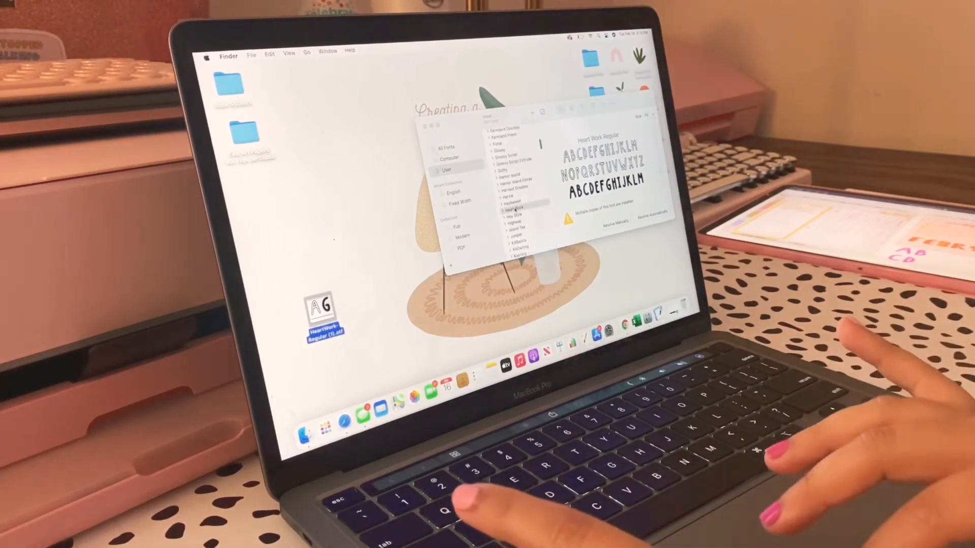
{"action": "left_click", "coordinate": [515, 210]}
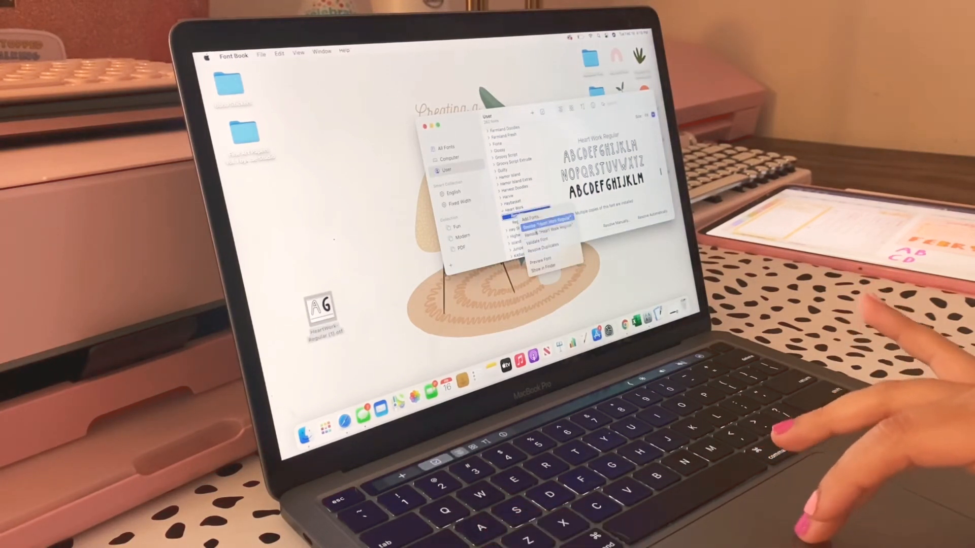
Remove the duplicate Heart Work Regular font copy and confirm the removal
{"action": "left_click", "coordinate": [542, 226]}
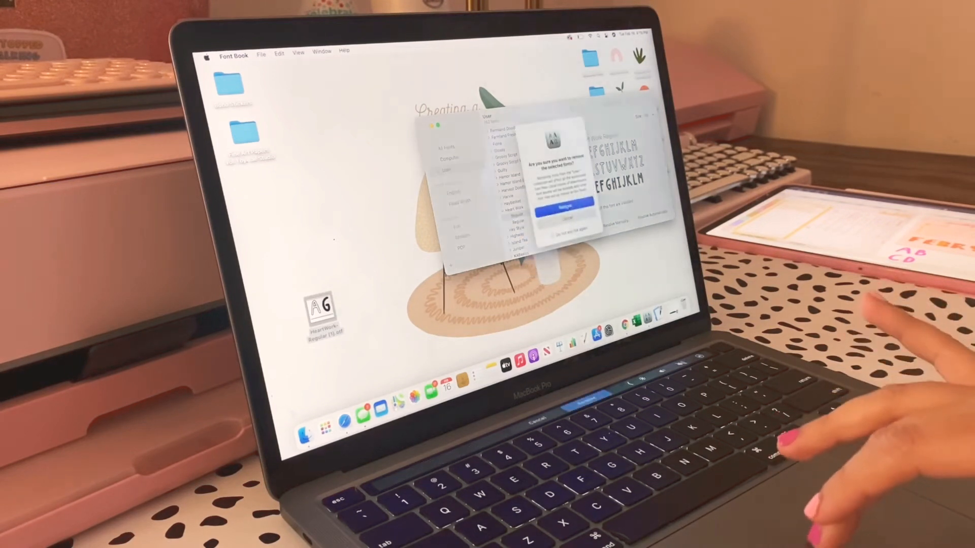
{"action": "left_click", "coordinate": [560, 203]}
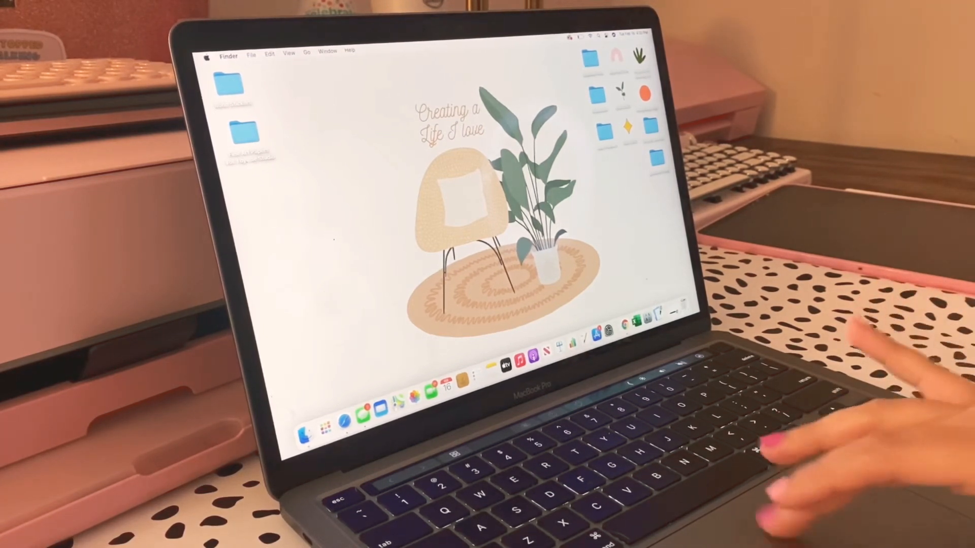
Search Spotlight for 'word' to launch Microsoft Word
{"action": "type", "text": "word"}
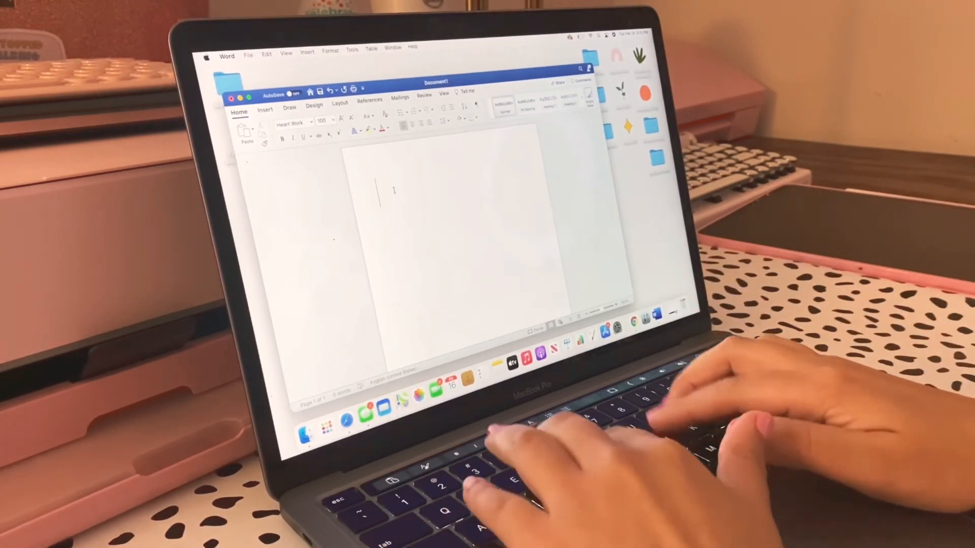
Write two lines of HEY THERE in Heart Work, the second bold, and cancel the save prompt
{"action": "type", "text": "HEY THERE"}
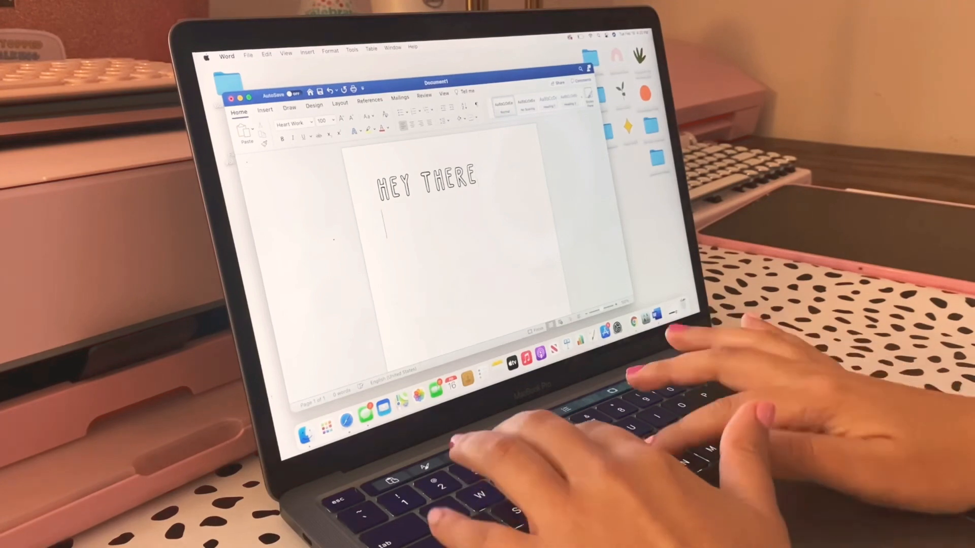
{"action": "type", "text": "HEY"}
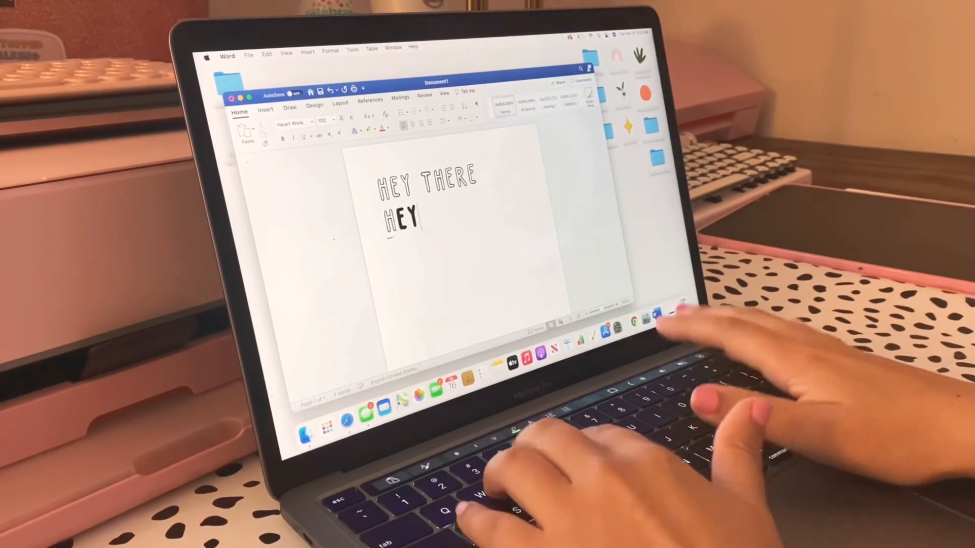
{"action": "key", "text": "backspace"}
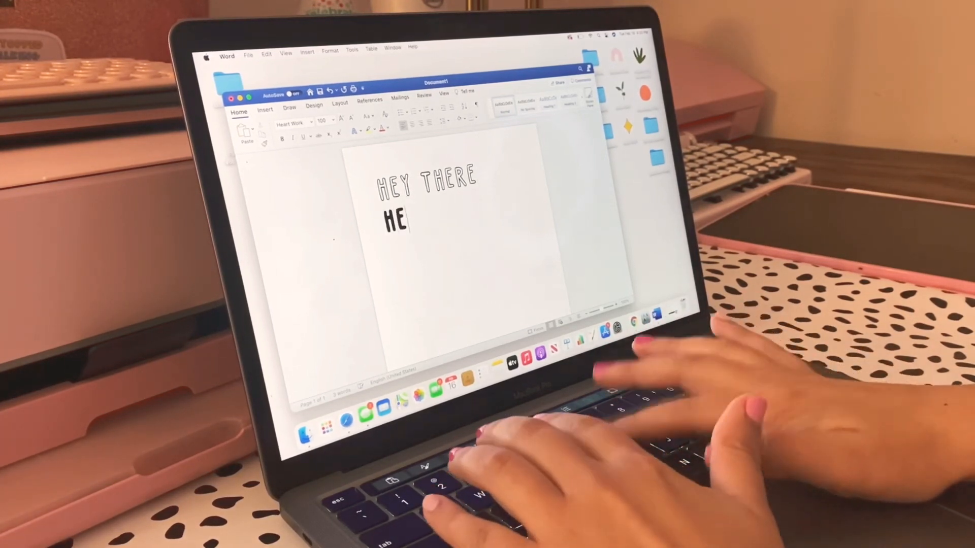
{"action": "type", "text": "Y"}
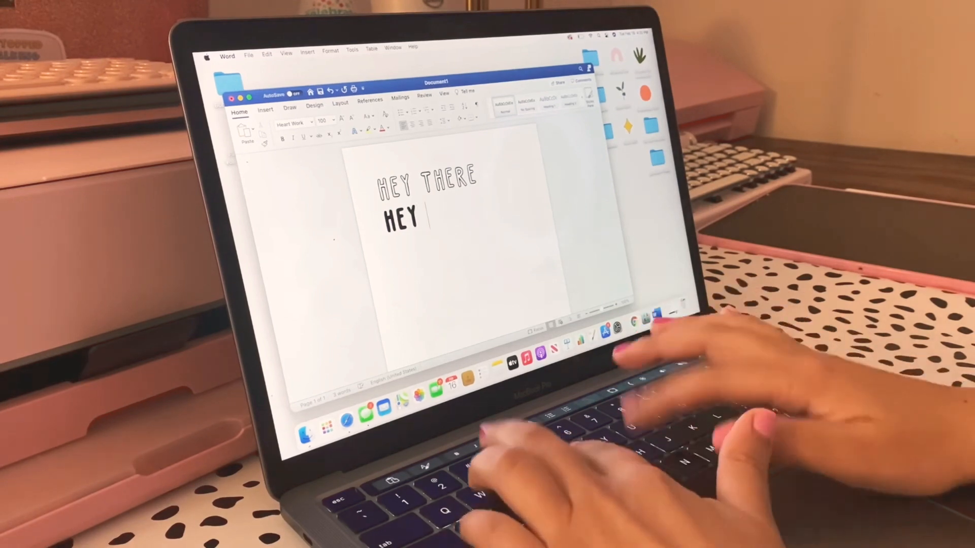
{"action": "type", "text": "THERE"}
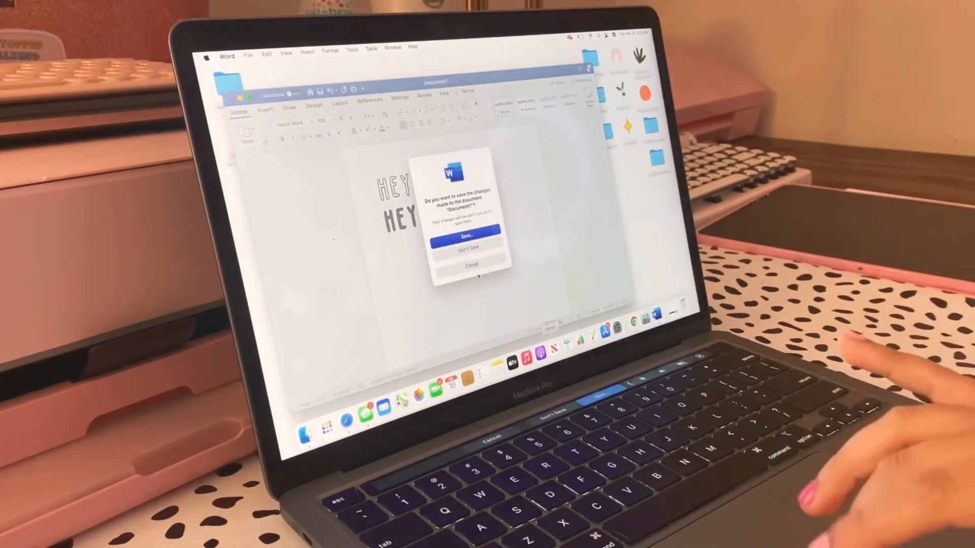
{"action": "left_click", "coordinate": [469, 247]}
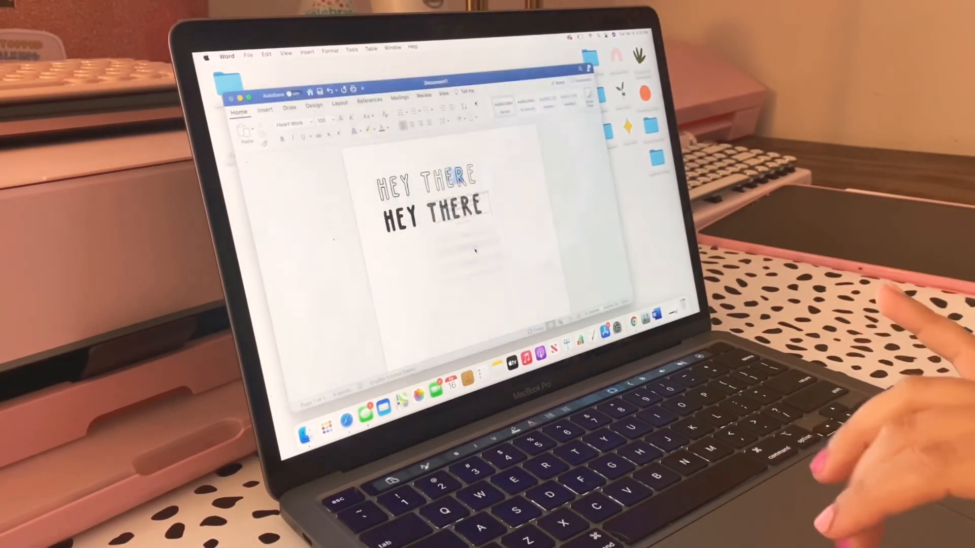